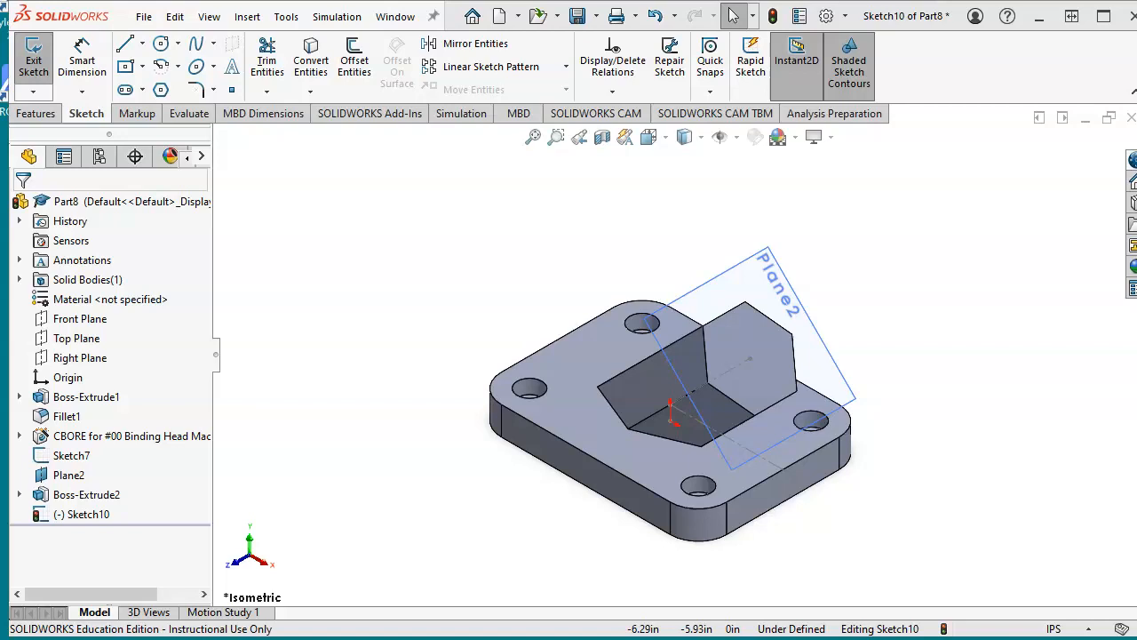
mouse_move(565, 540)
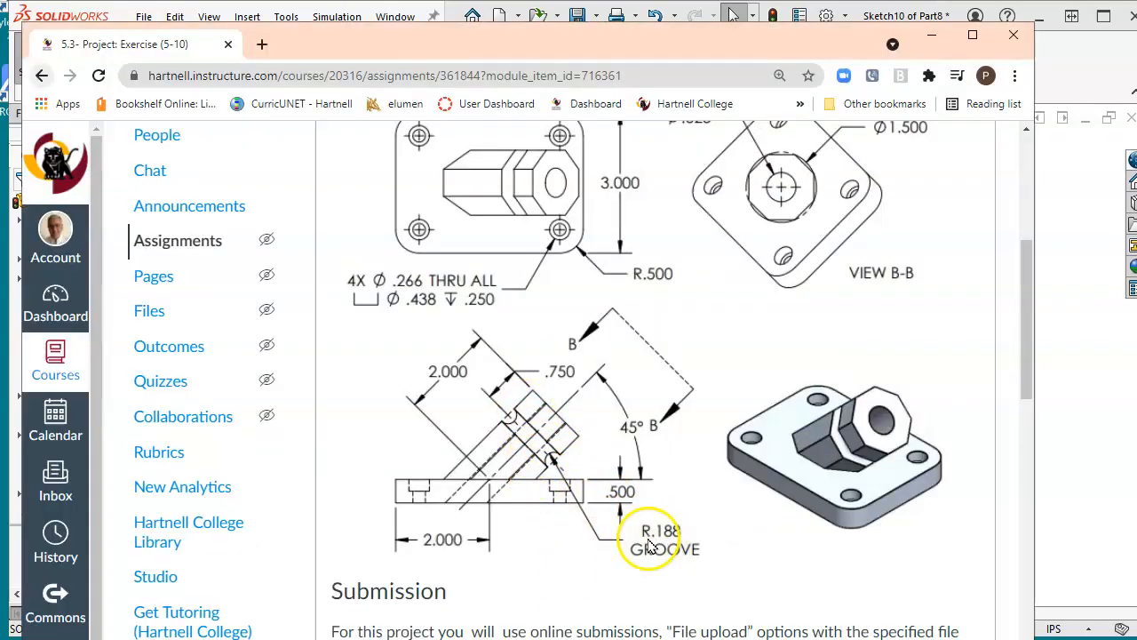
mouse_move(626, 560)
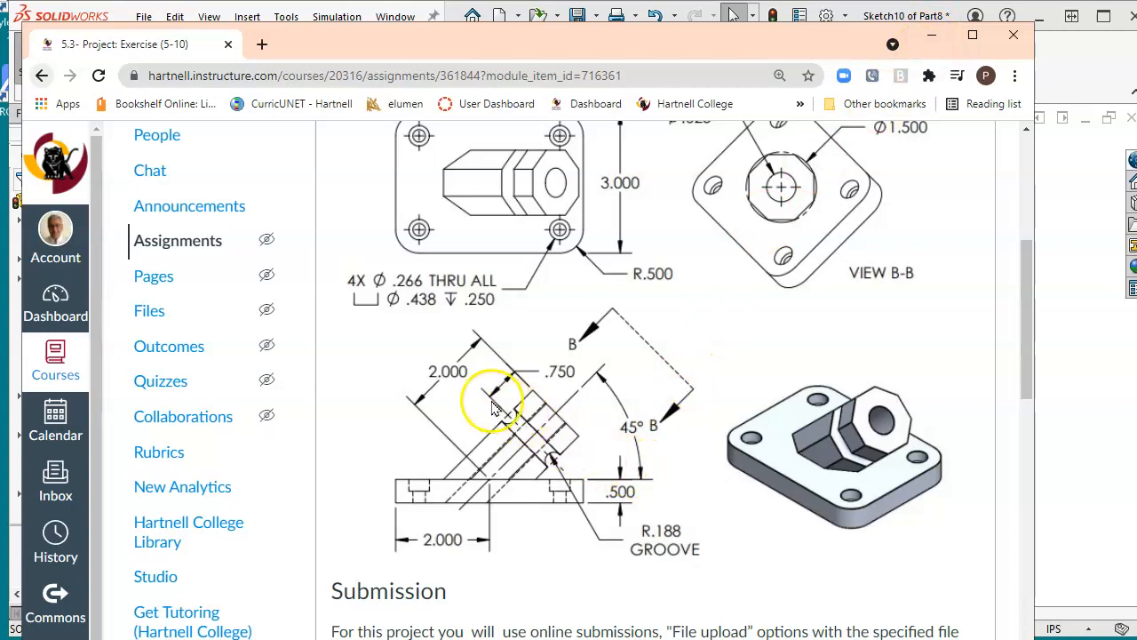
mouse_move(547, 394)
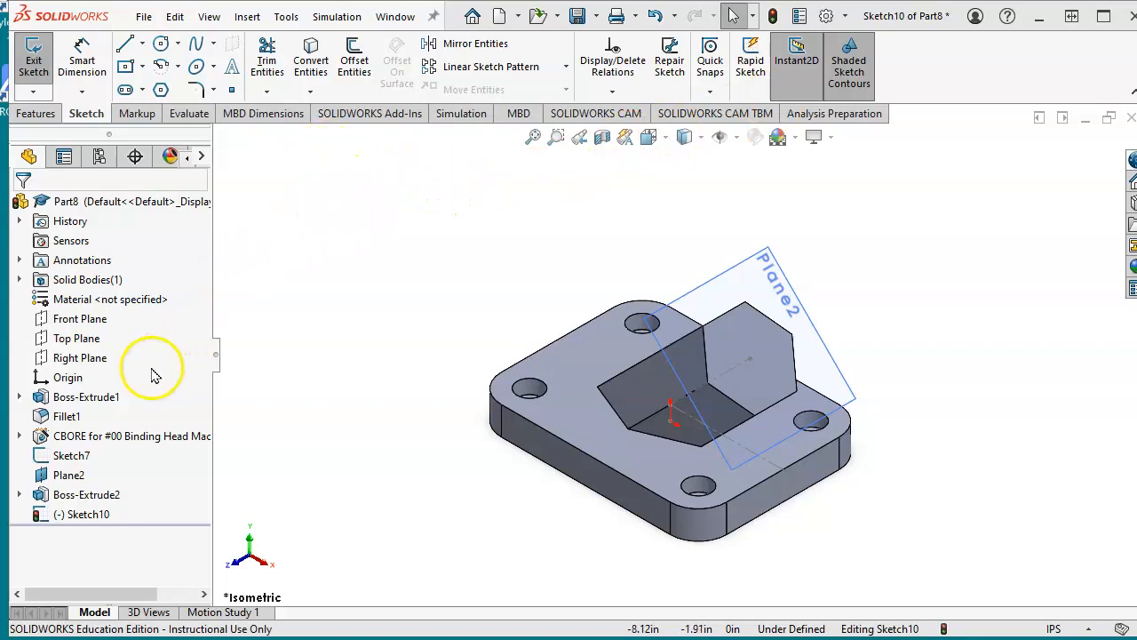
Draw a construction line across the angled block, perpendicular to Plane2 and 0.75 from its top
right_click(80, 318)
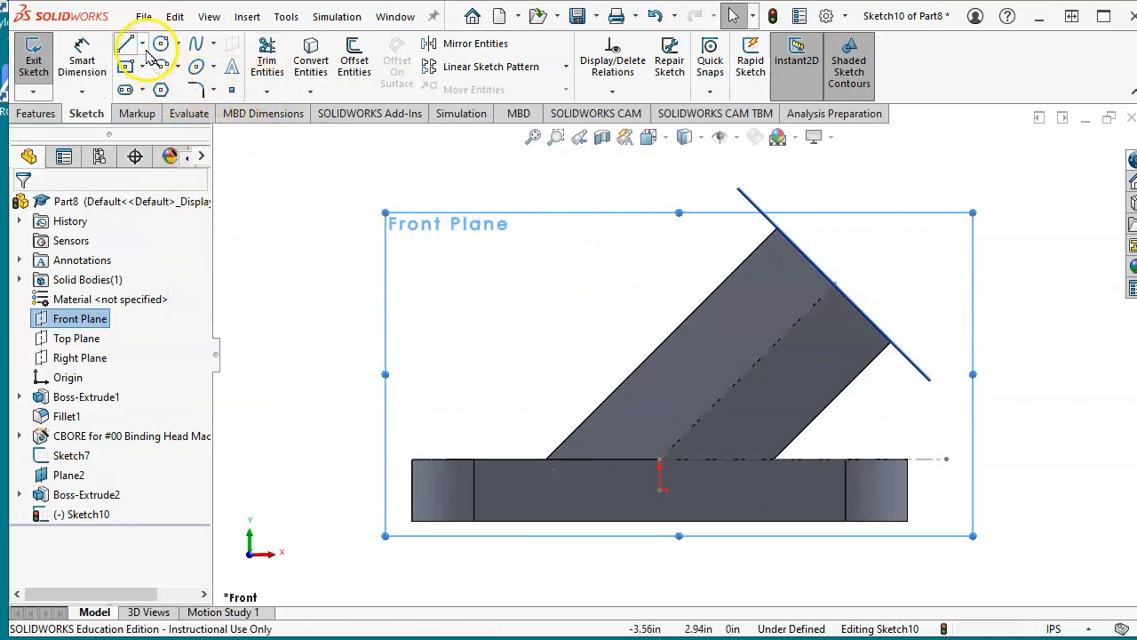
left_click(130, 43)
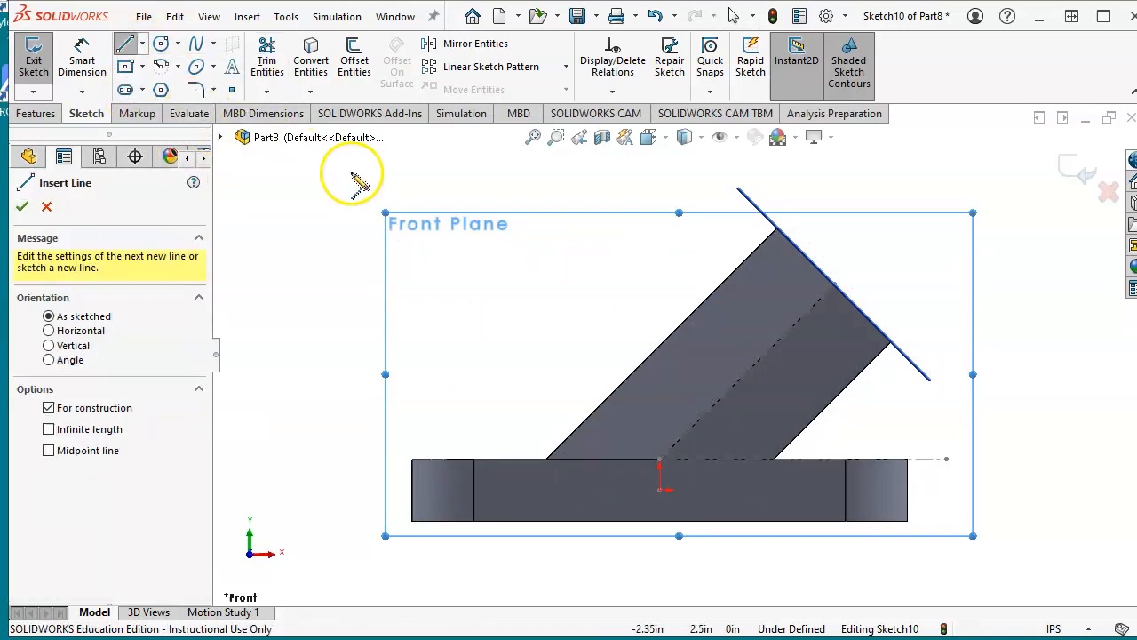
left_click_drag(659, 458, 831, 285)
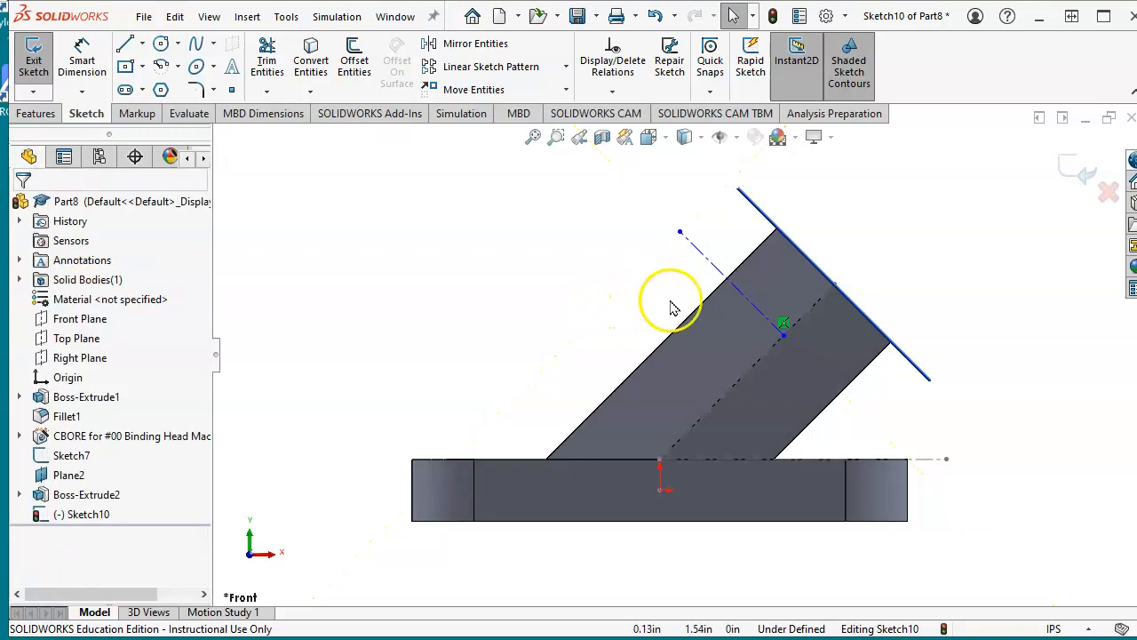
mouse_move(714, 311)
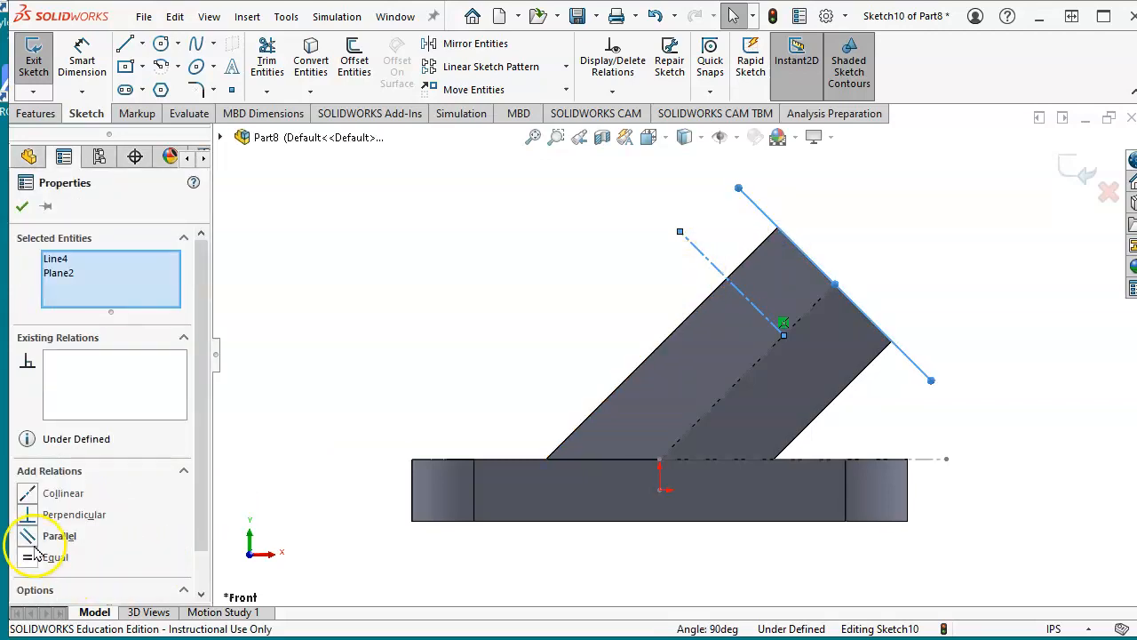
left_click(59, 534)
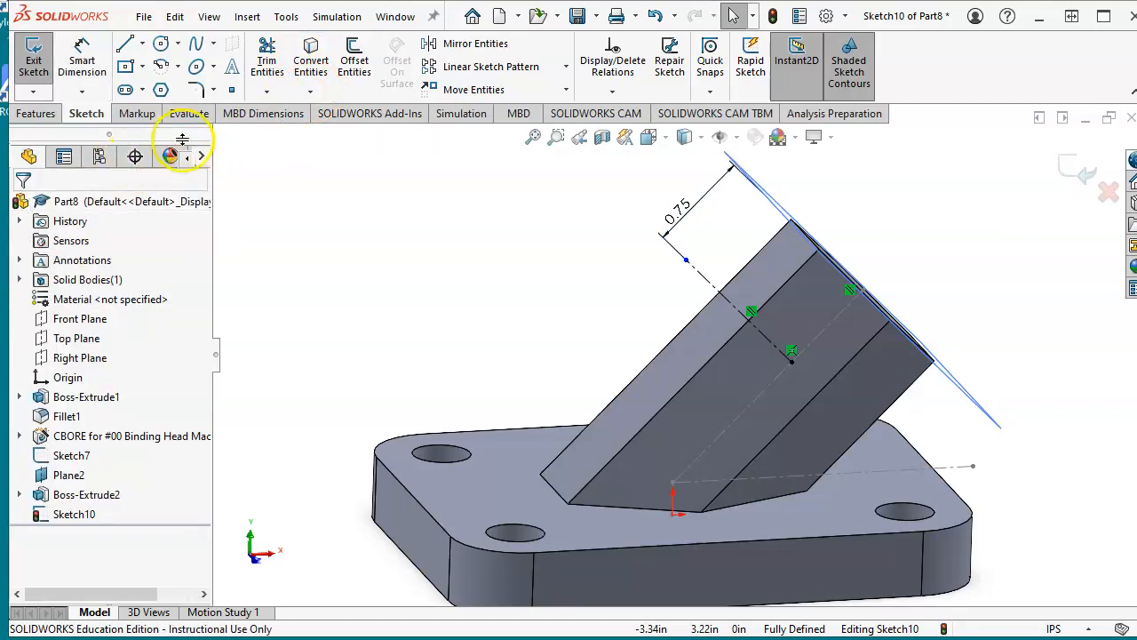
Convert the block's lower edge into a 2.65 construction line for the revolve axis
left_click(309, 92)
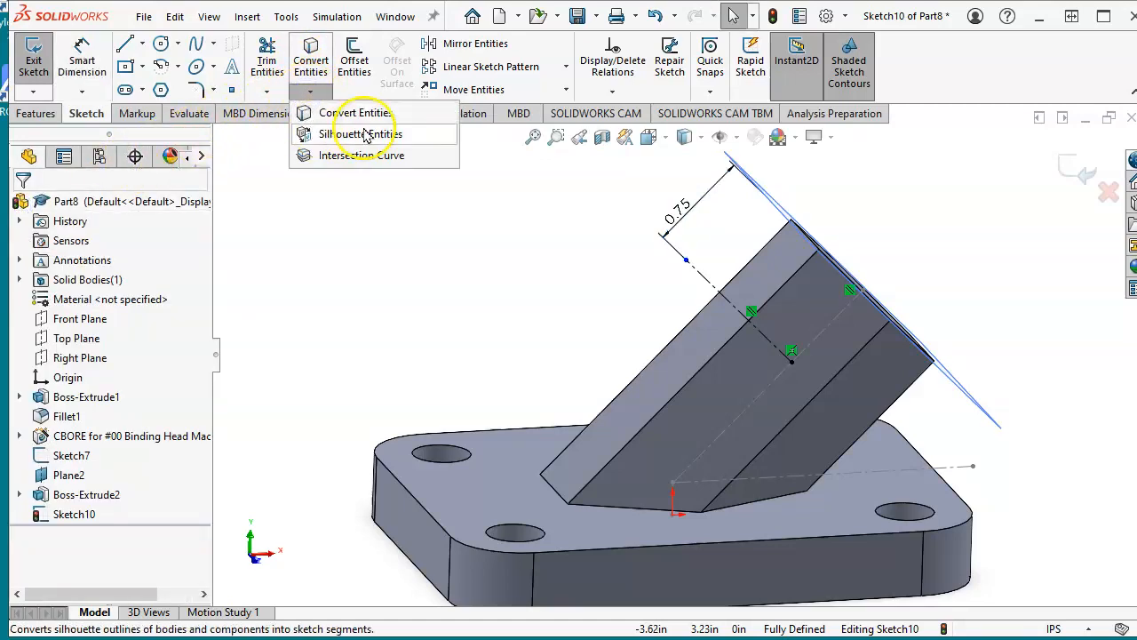
left_click(357, 112)
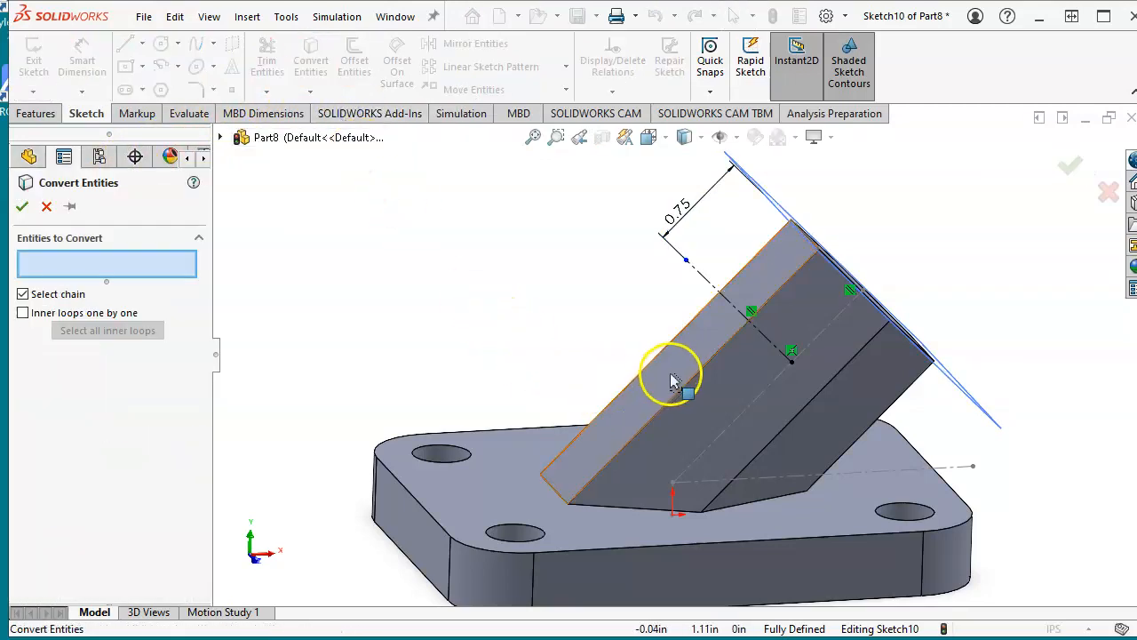
mouse_move(710, 371)
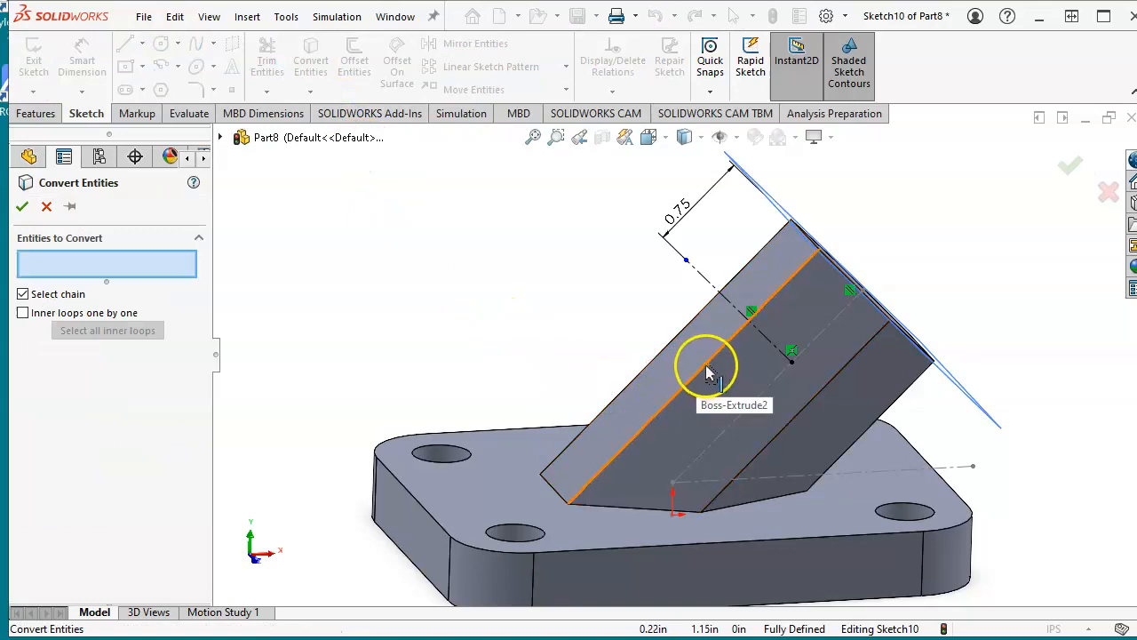
left_click(711, 368)
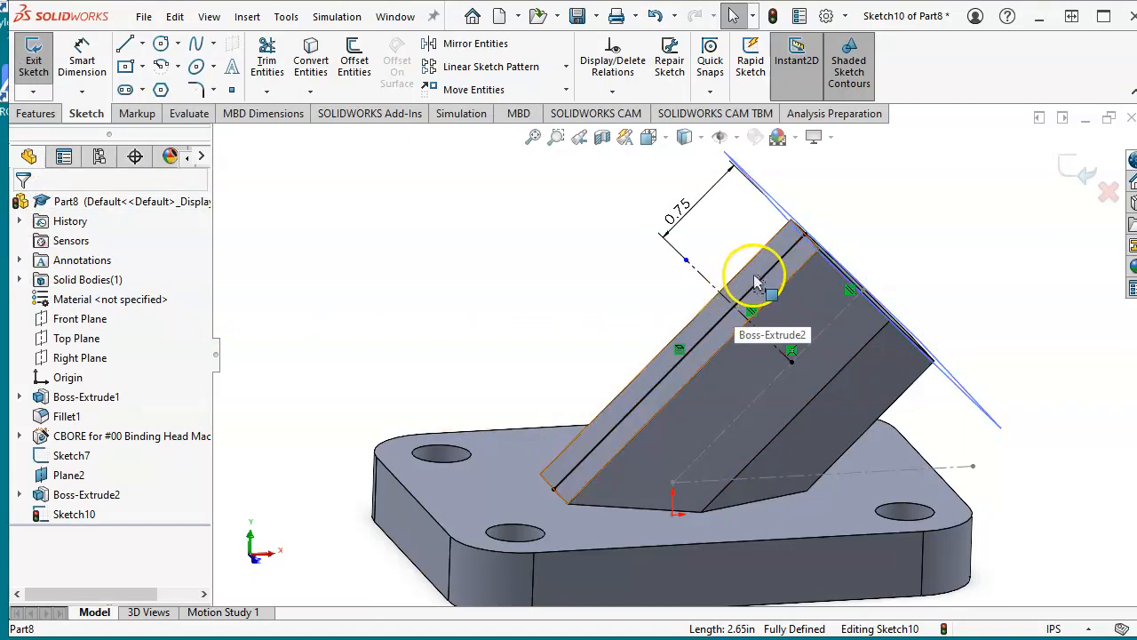
mouse_move(714, 306)
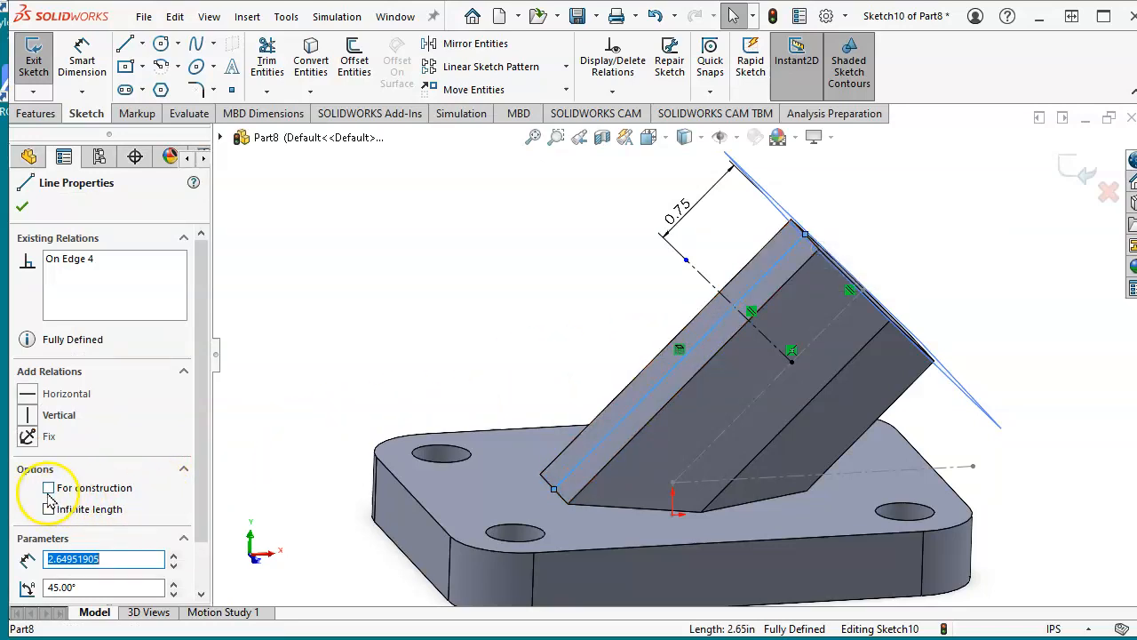
left_click(48, 487)
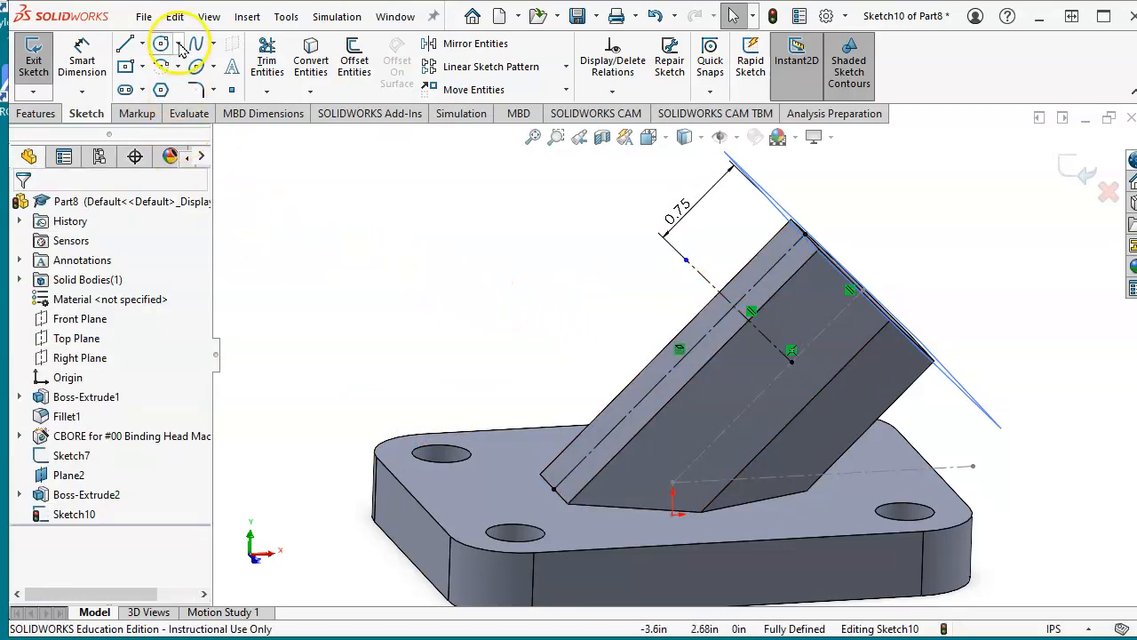
Sketch a circle at the construction line's end and dimension it to radius .188
left_click(160, 42)
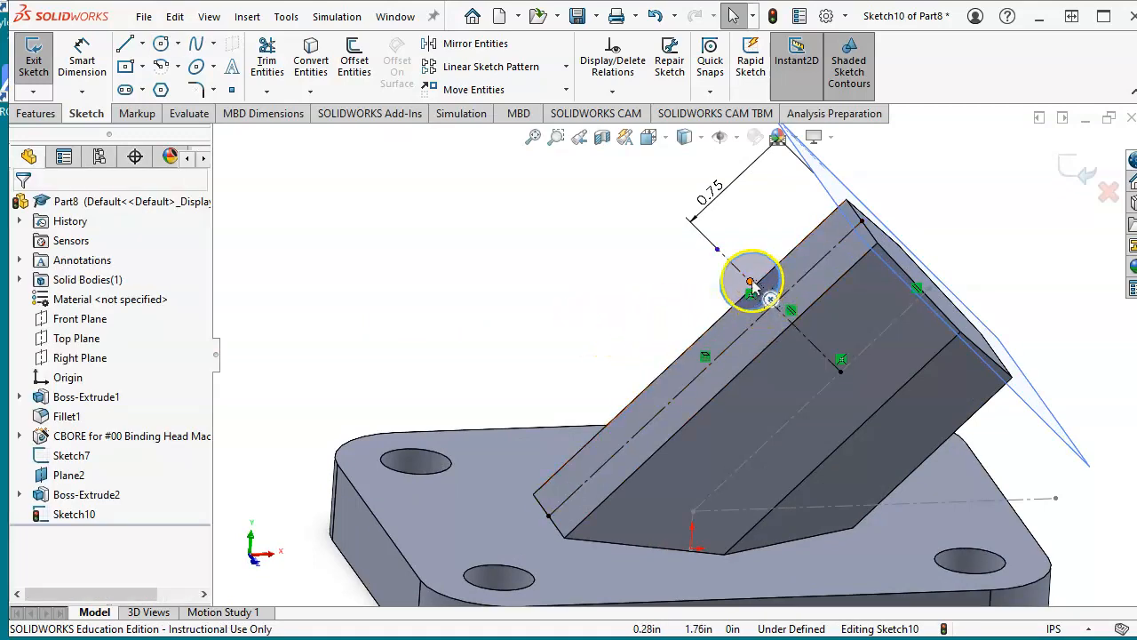
left_click(750, 282)
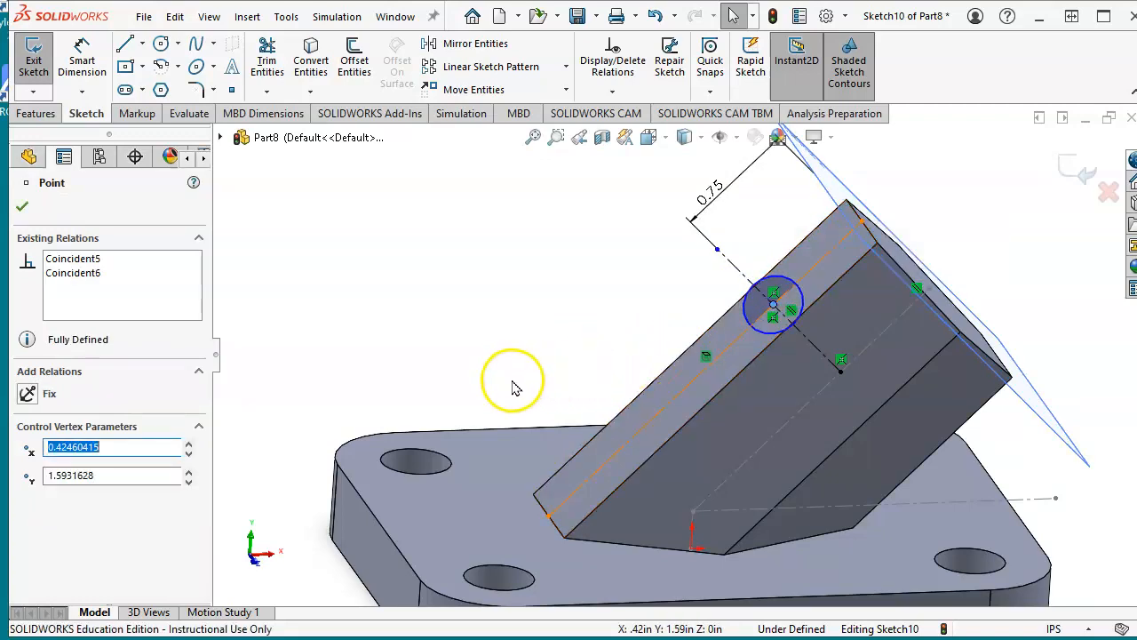
mouse_move(743, 347)
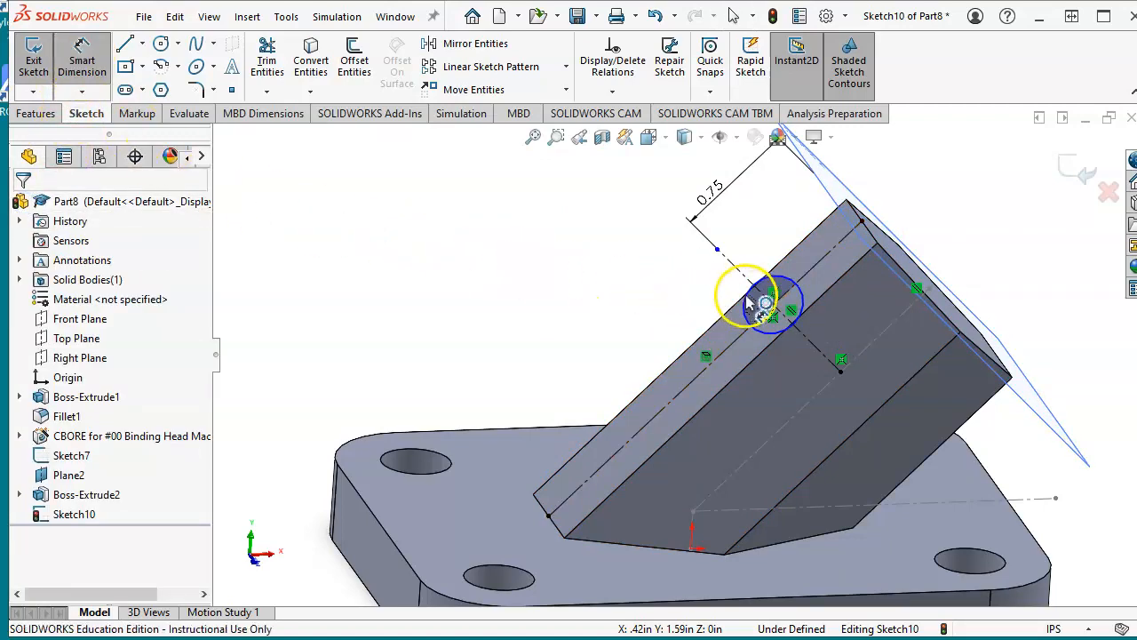
left_click(766, 300)
type(".")
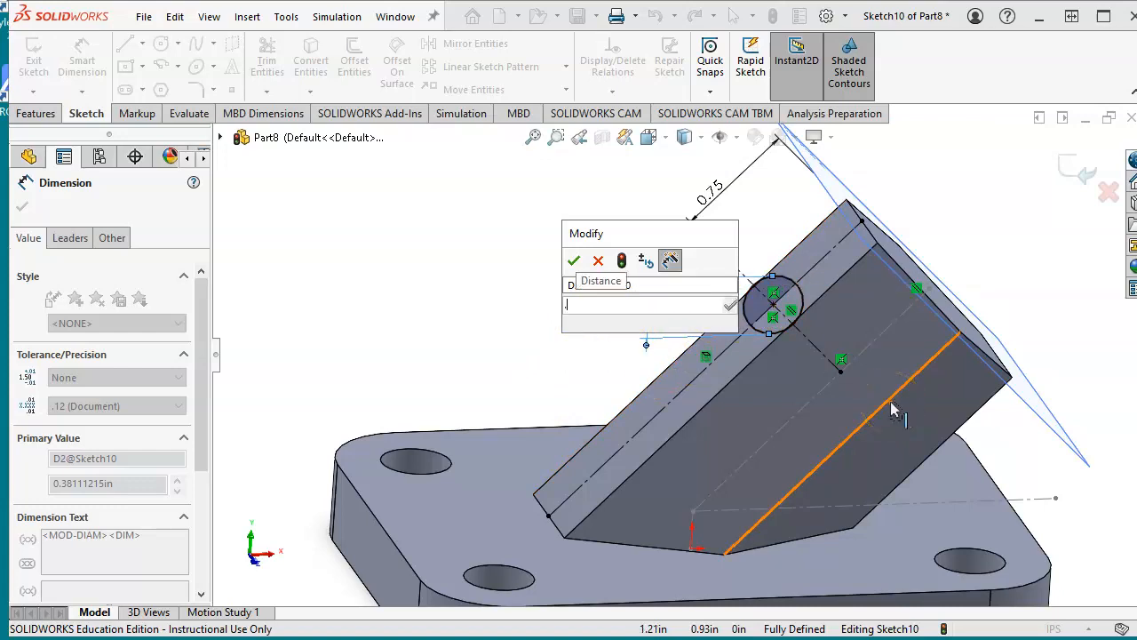
type("188")
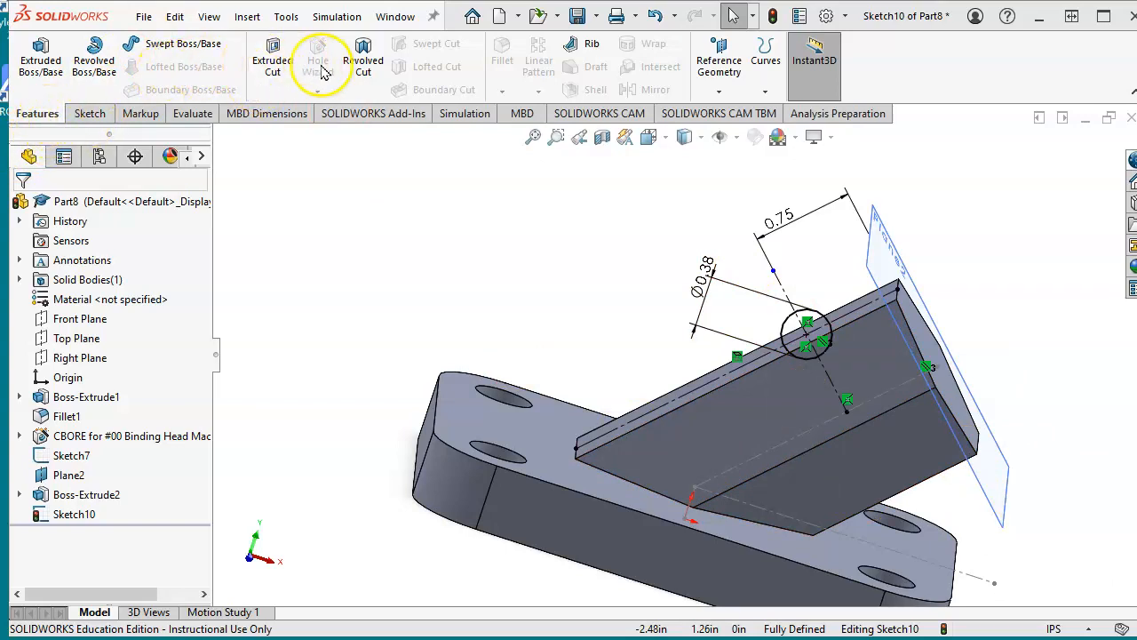
mouse_move(363, 57)
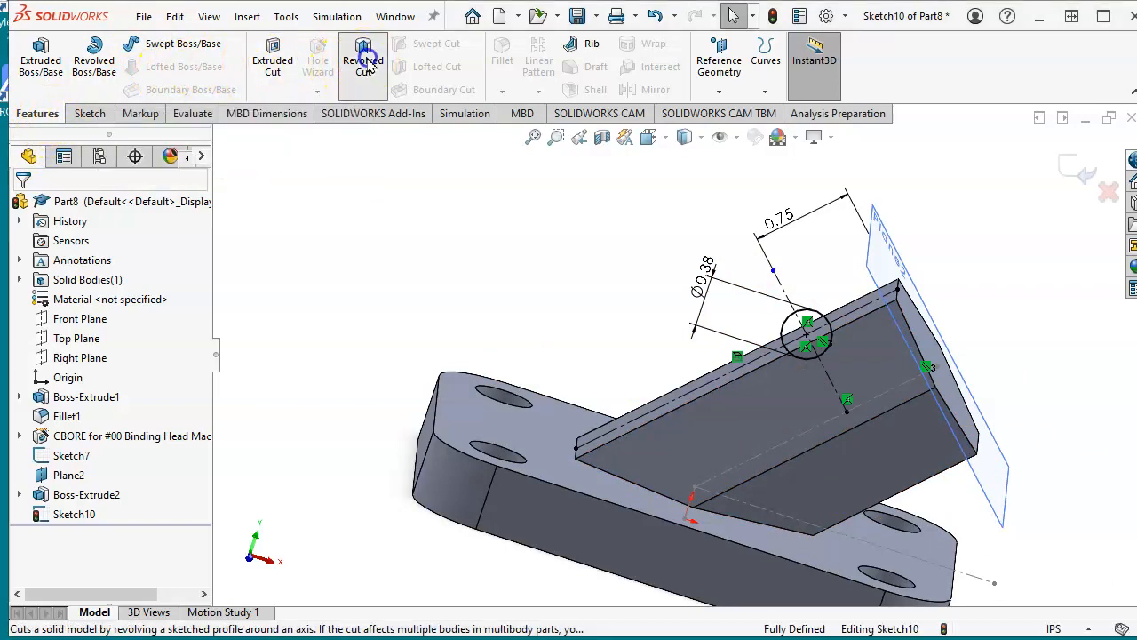
Revolve-cut the circle 360° Blind about Line3 to form the groove around the block
left_click(363, 57)
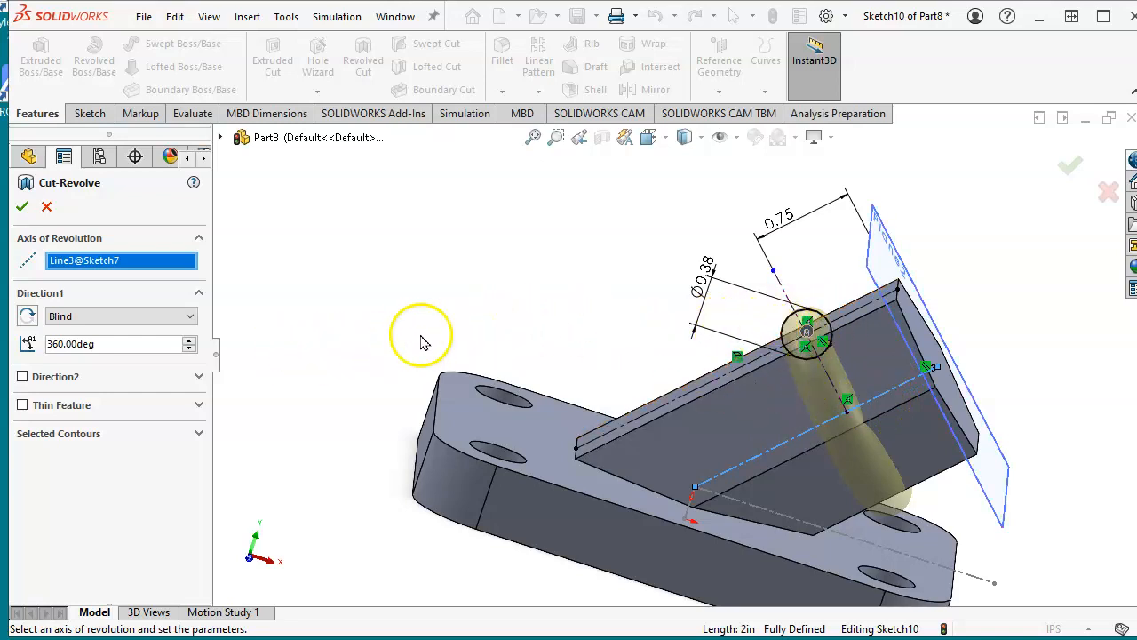
left_click(111, 344)
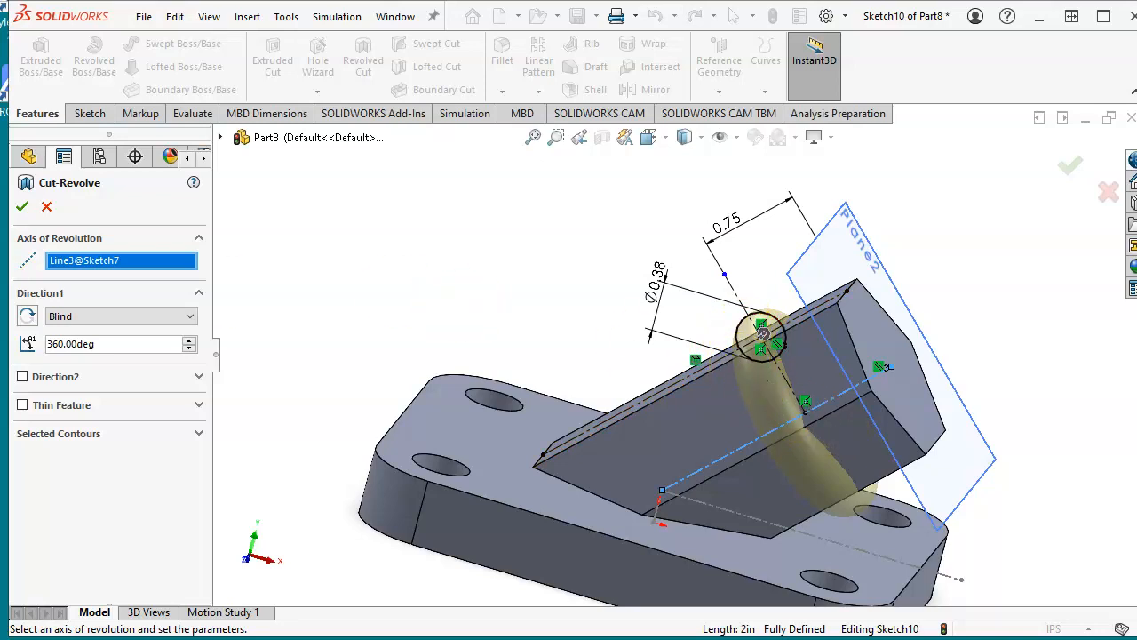
left_click(21, 206)
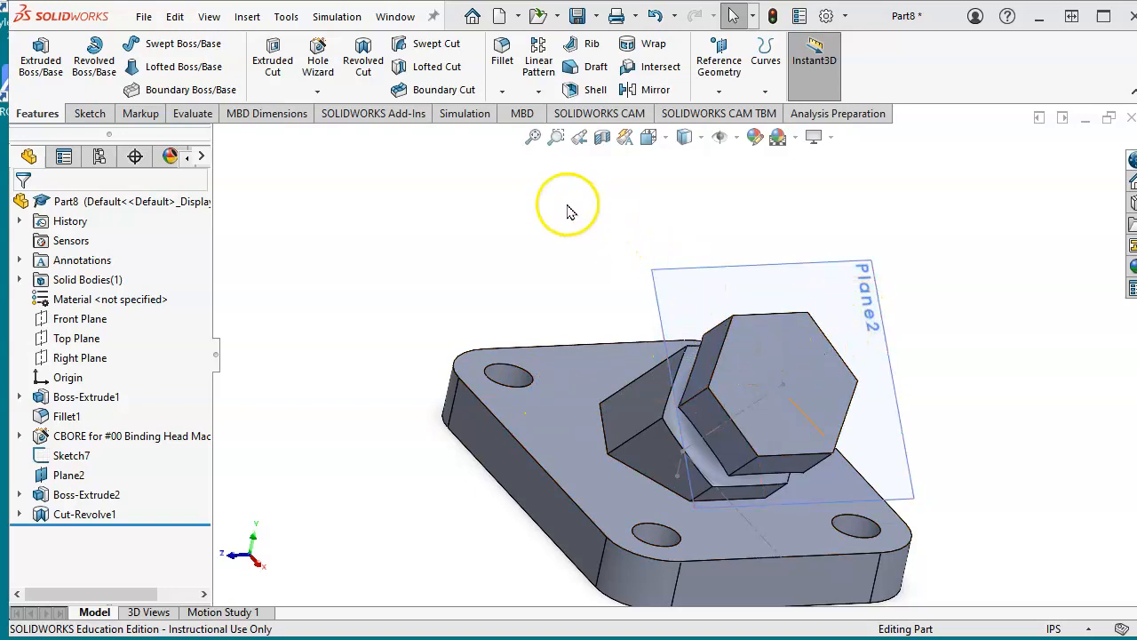
Create a 5/8 ANSI Inch Through All hole at the centre of the block's end face
left_click(316, 57)
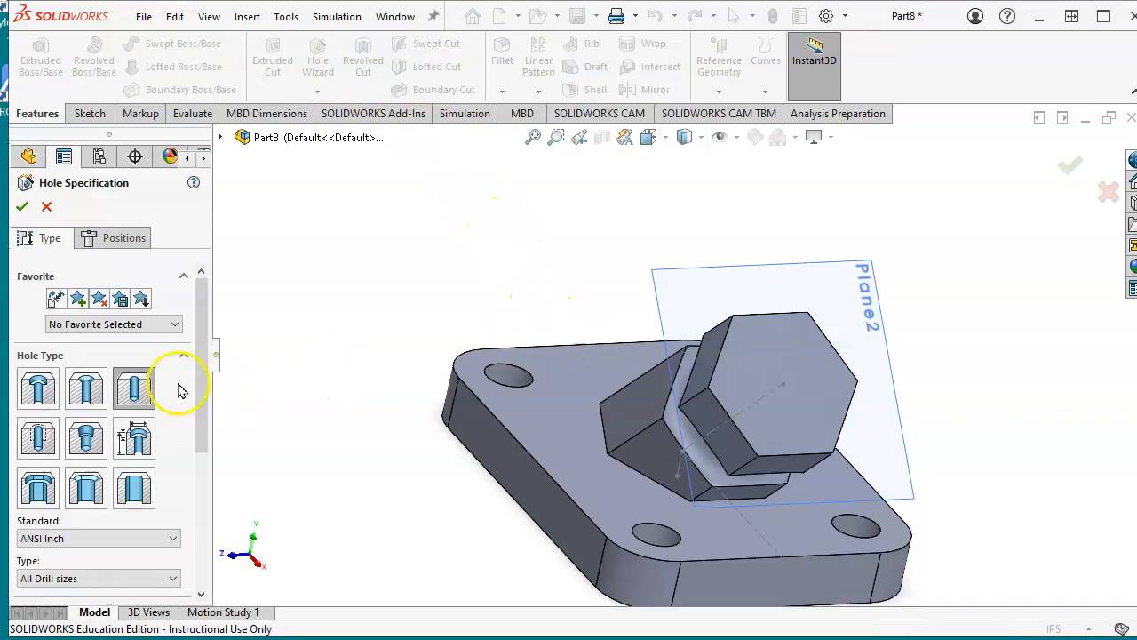
mouse_move(134, 388)
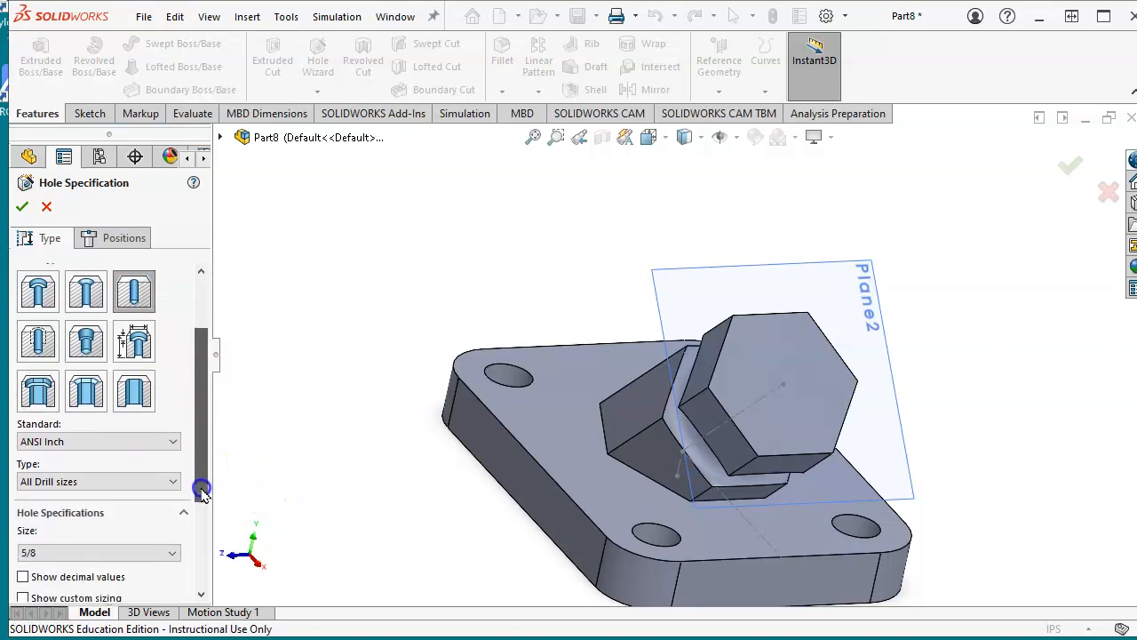
scroll("down", 3)
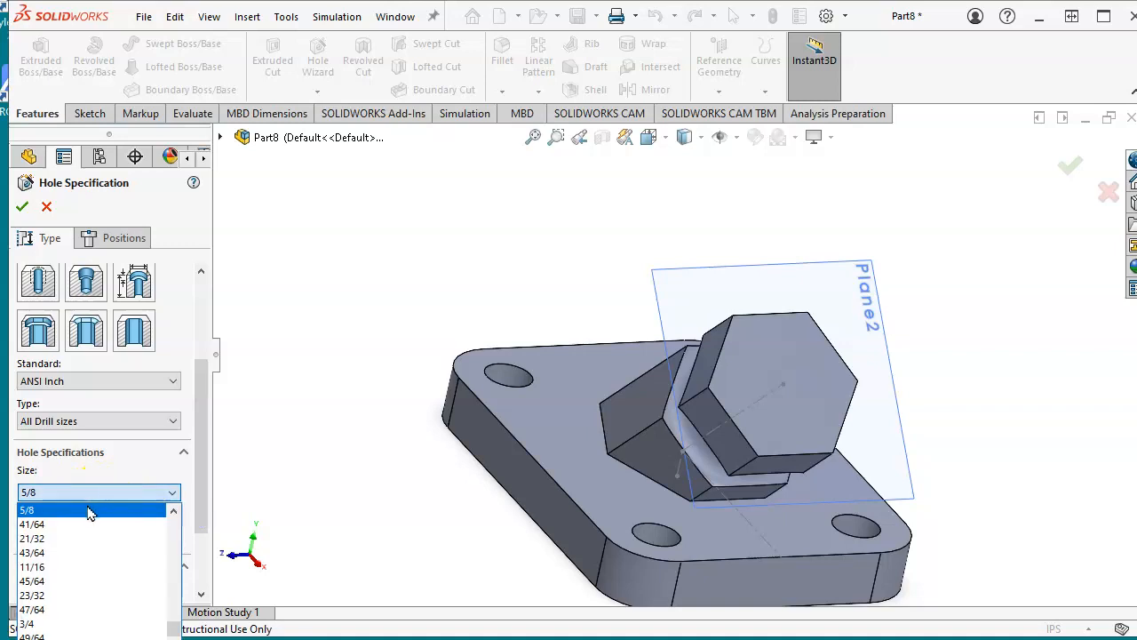
left_click(27, 509)
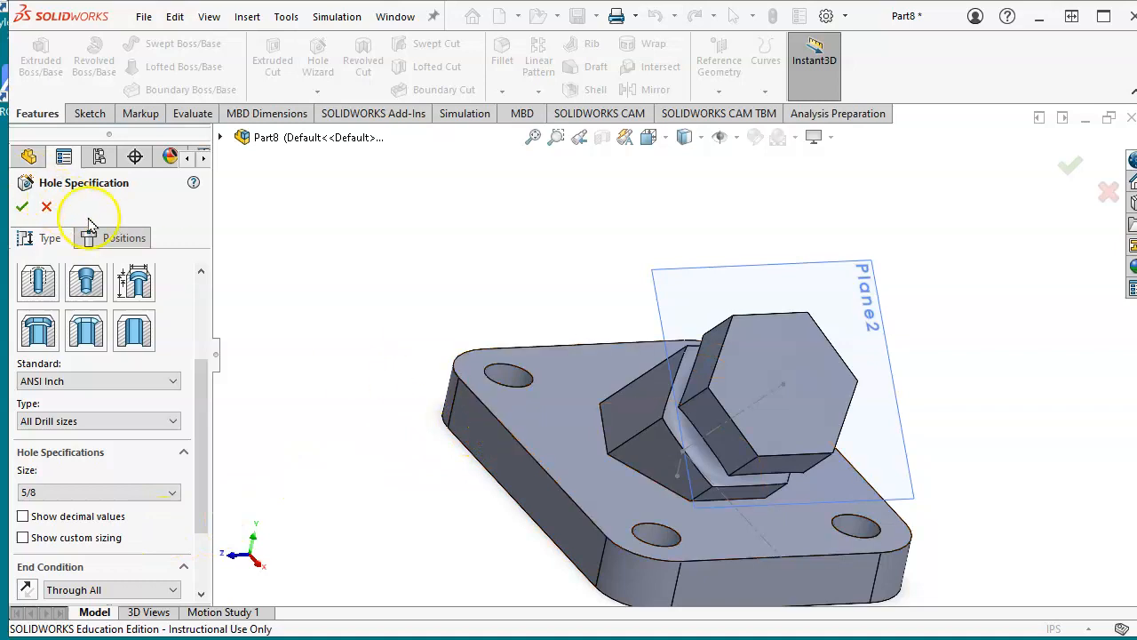
left_click(124, 238)
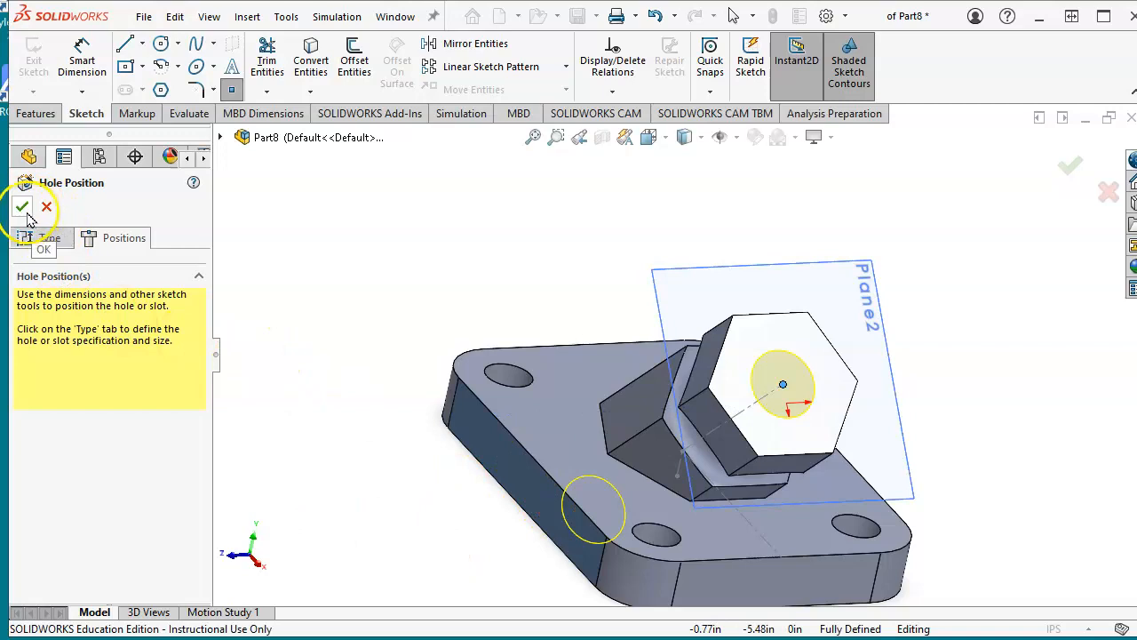
left_click(22, 206)
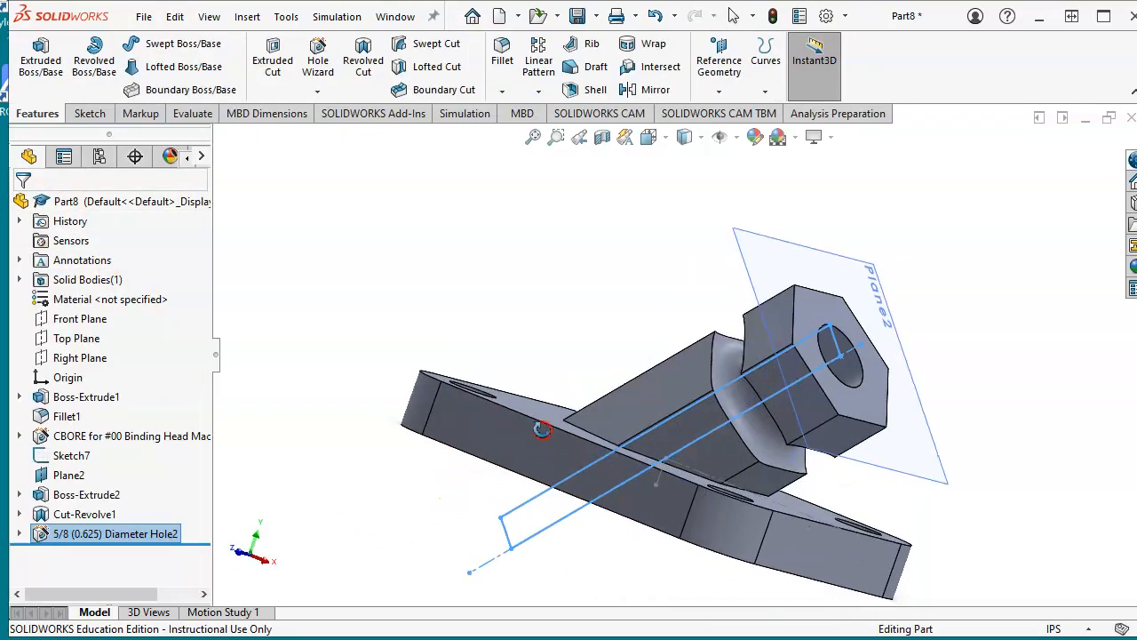
left_click_drag(542, 431, 373, 238)
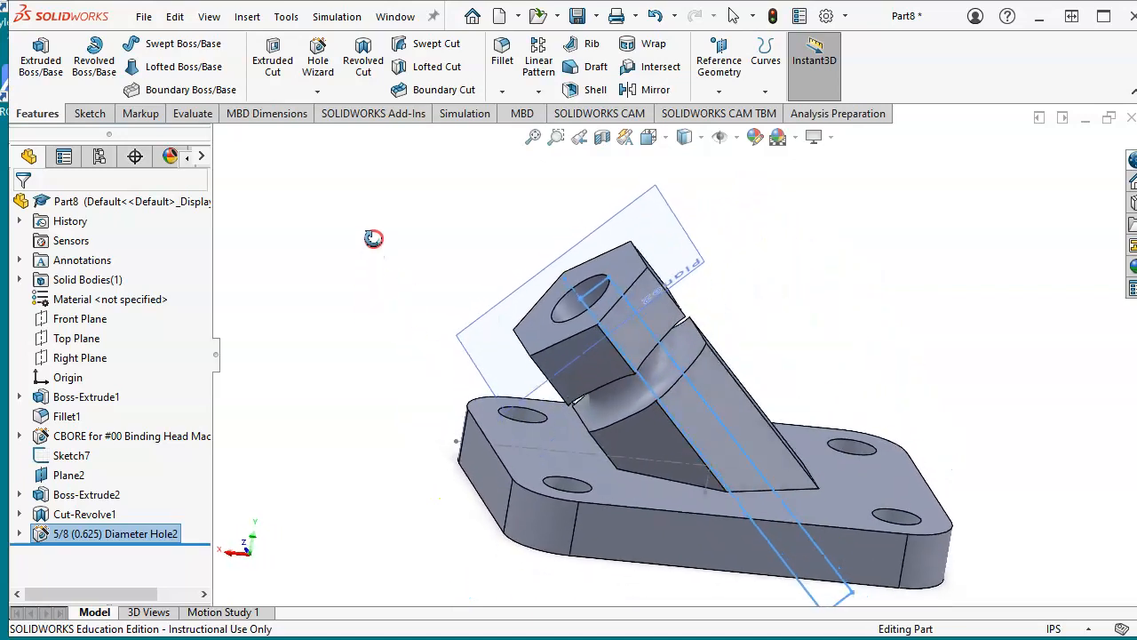